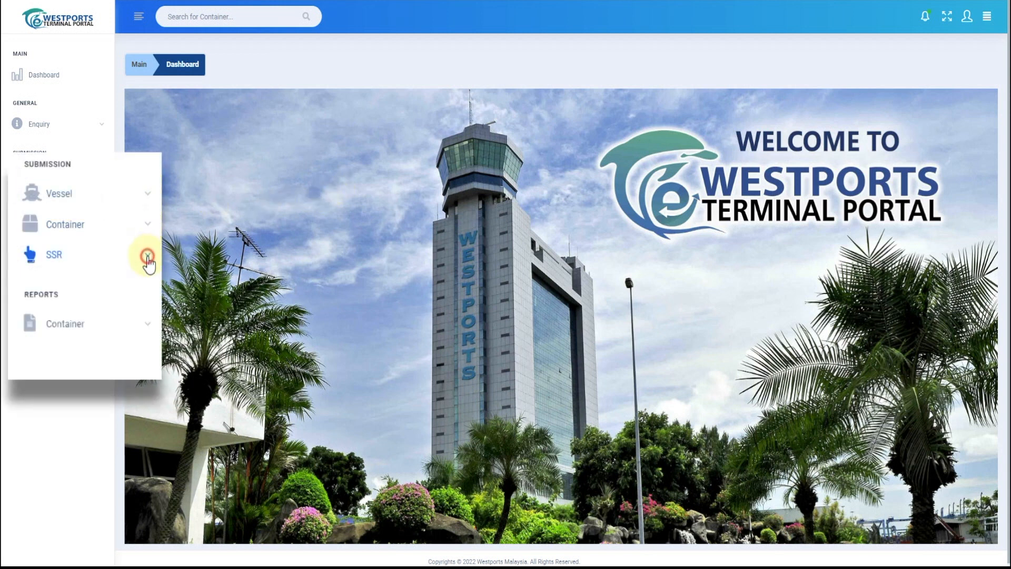
# Step: Navigate to the CCI/CCO submission page under Submission > SSR
pyautogui.click(53, 253)
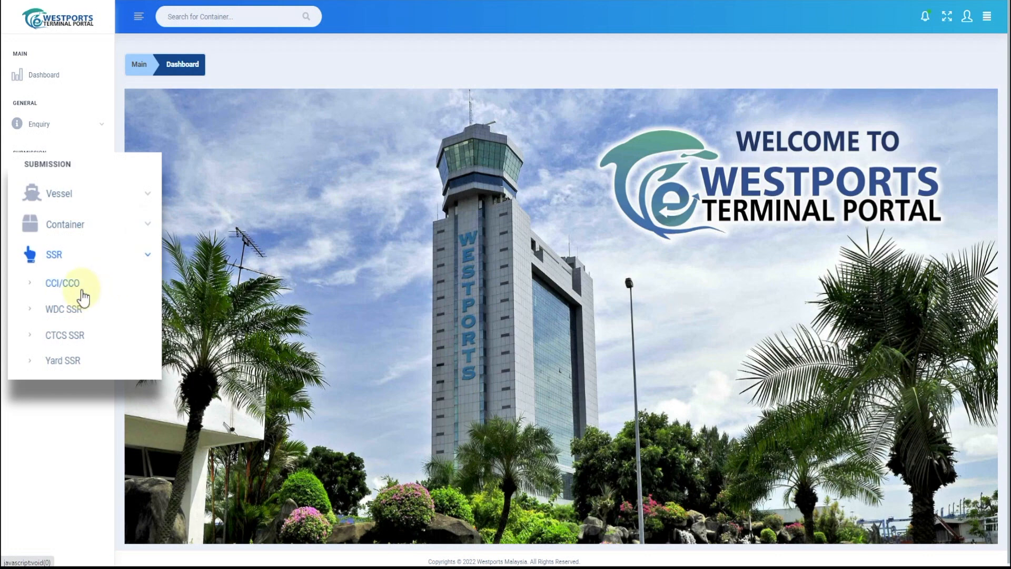
pyautogui.click(62, 283)
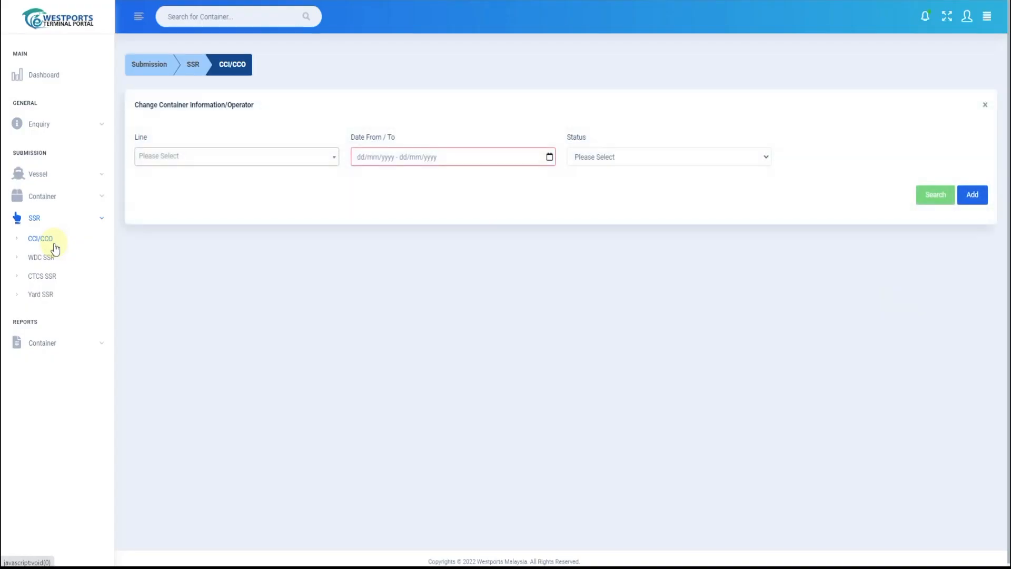
pyautogui.moveTo(176, 200)
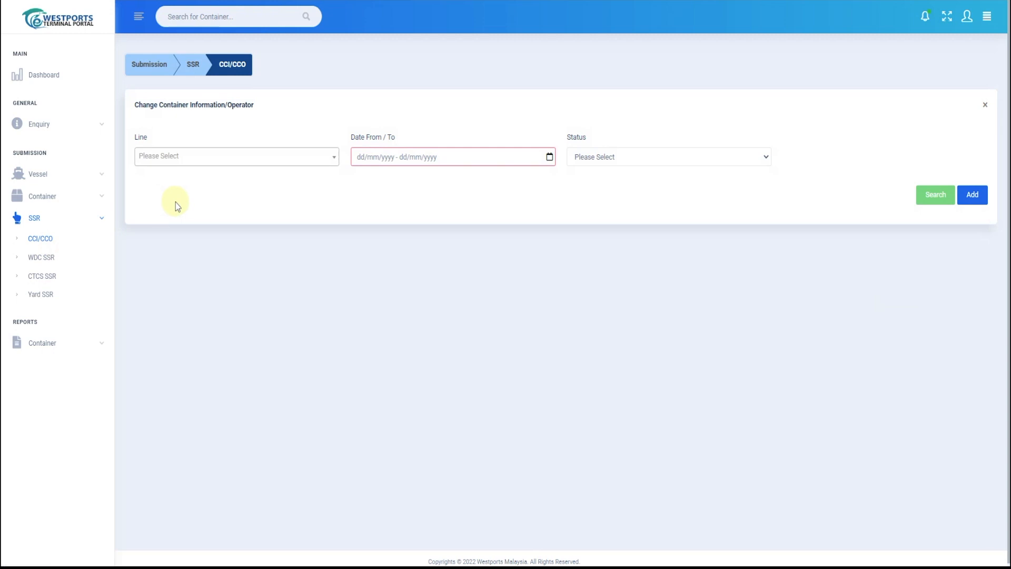
pyautogui.moveTo(588, 179)
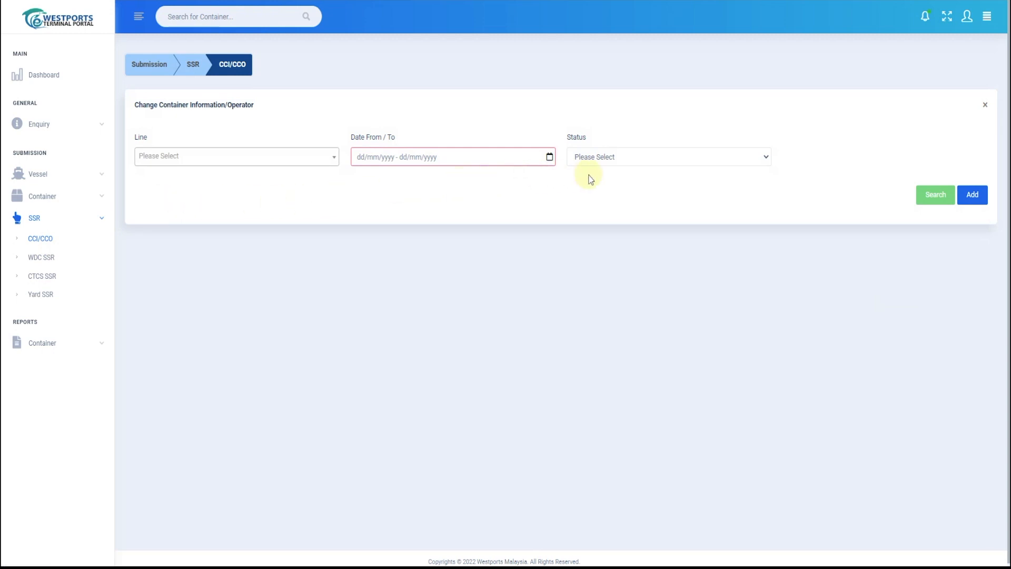
# Step: Search CCI/CCO submissions dated 01/07/2022 to 26/07/2022, listing 117 entries
pyautogui.click(452, 157)
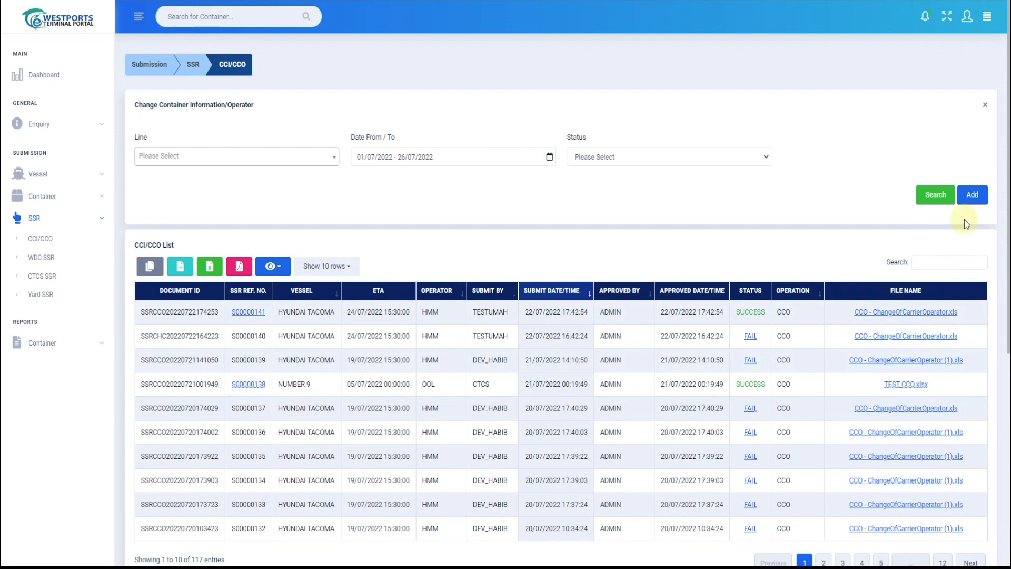
# Step: Start a new submission with operation type CCI and line CMA
pyautogui.click(971, 195)
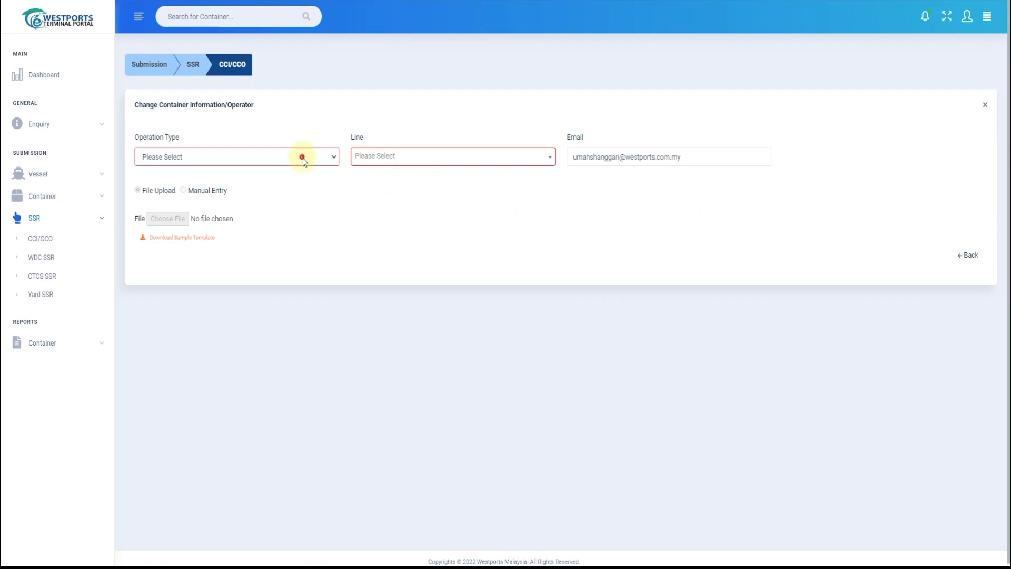
pyautogui.click(236, 156)
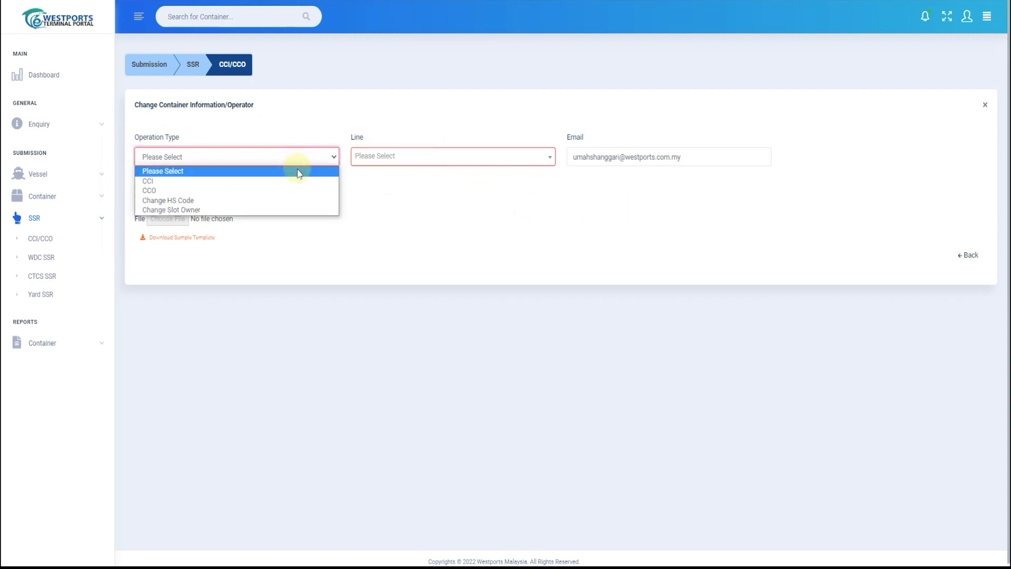
pyautogui.moveTo(376, 213)
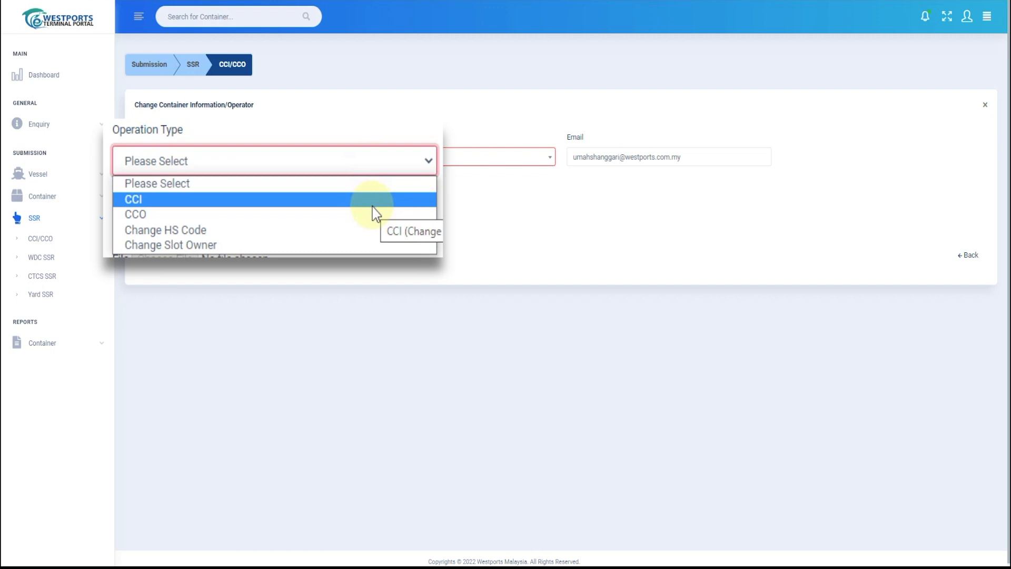
pyautogui.moveTo(381, 221)
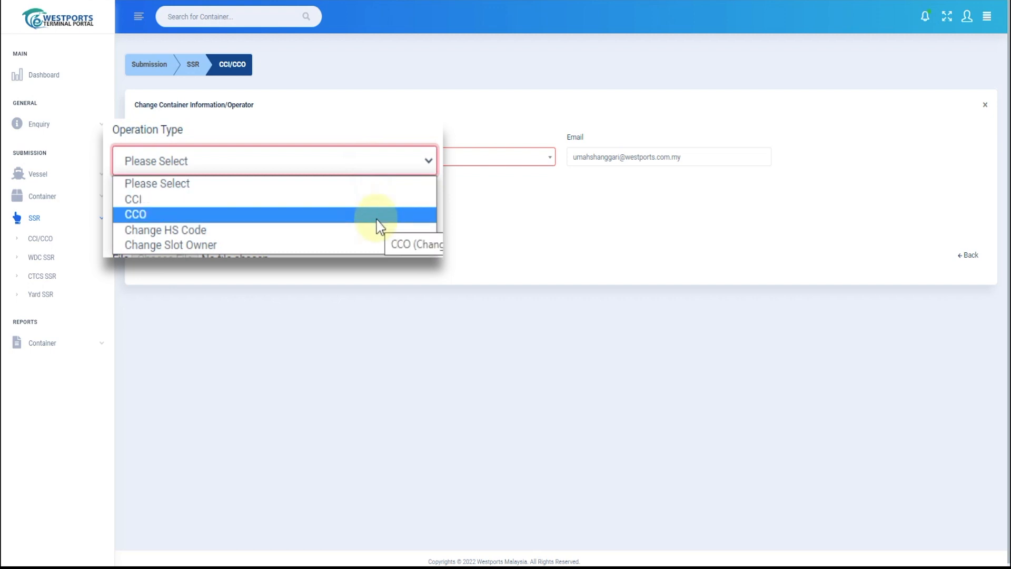
pyautogui.moveTo(378, 230)
pyautogui.write('cm')
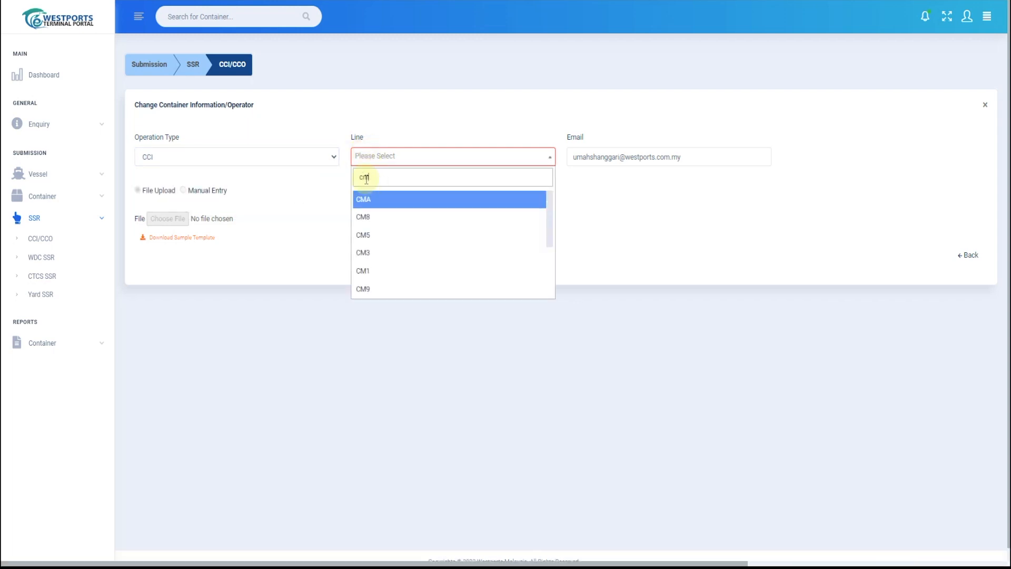
pyautogui.click(364, 199)
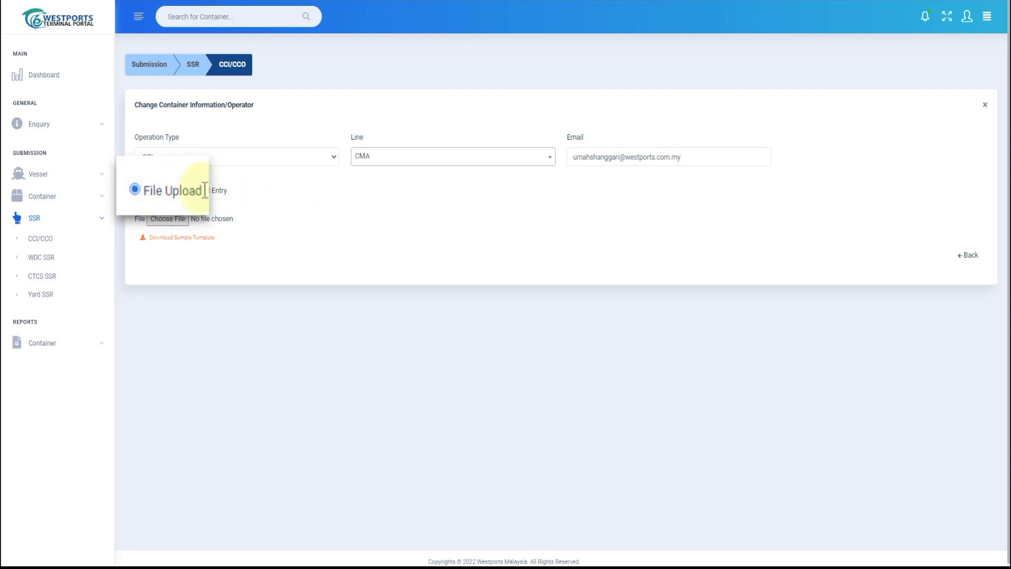
# Step: Upload the container spreadsheet so CBHU6000002 previews below the form
pyautogui.click(181, 186)
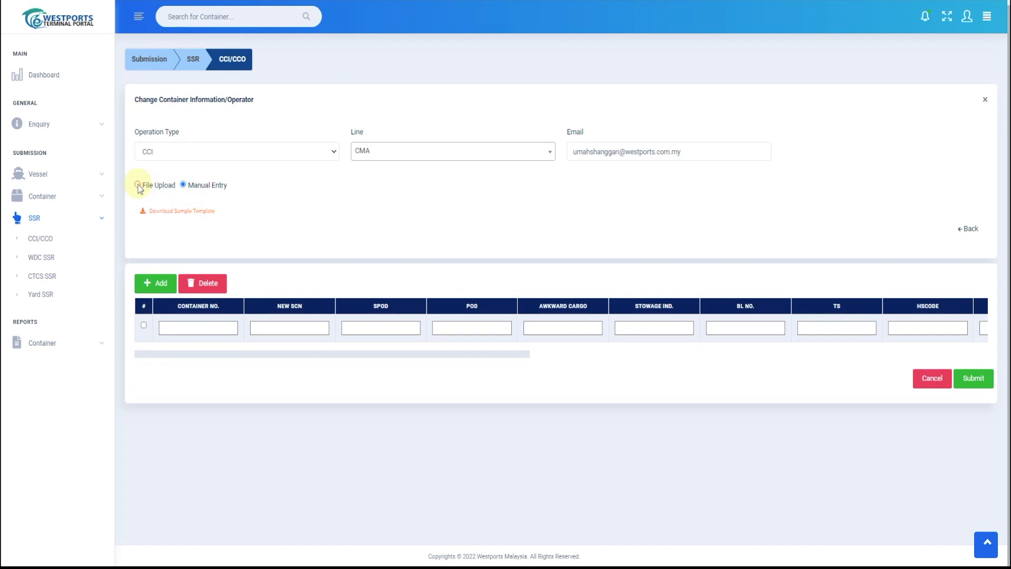
pyautogui.click(137, 185)
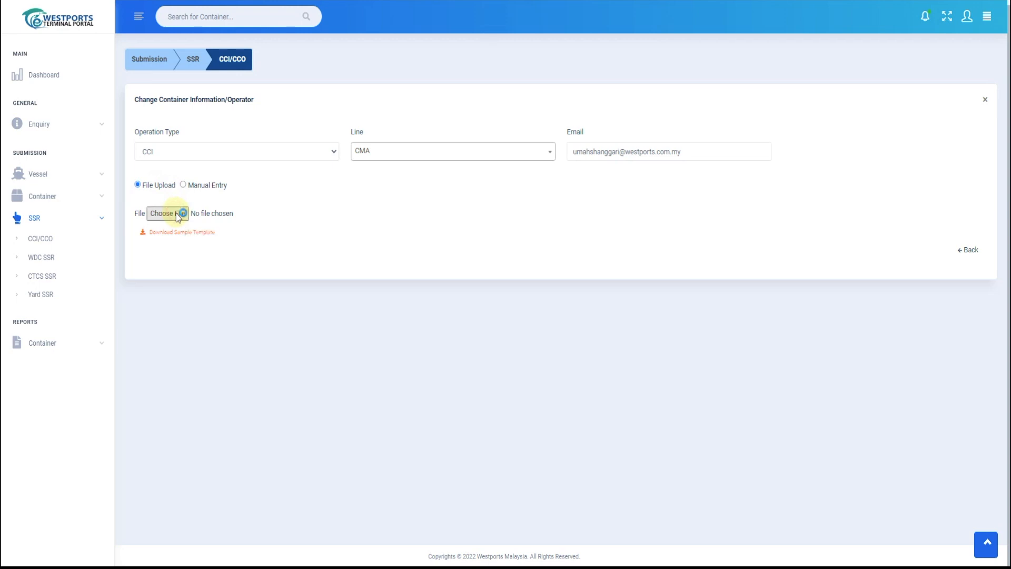
pyautogui.click(168, 213)
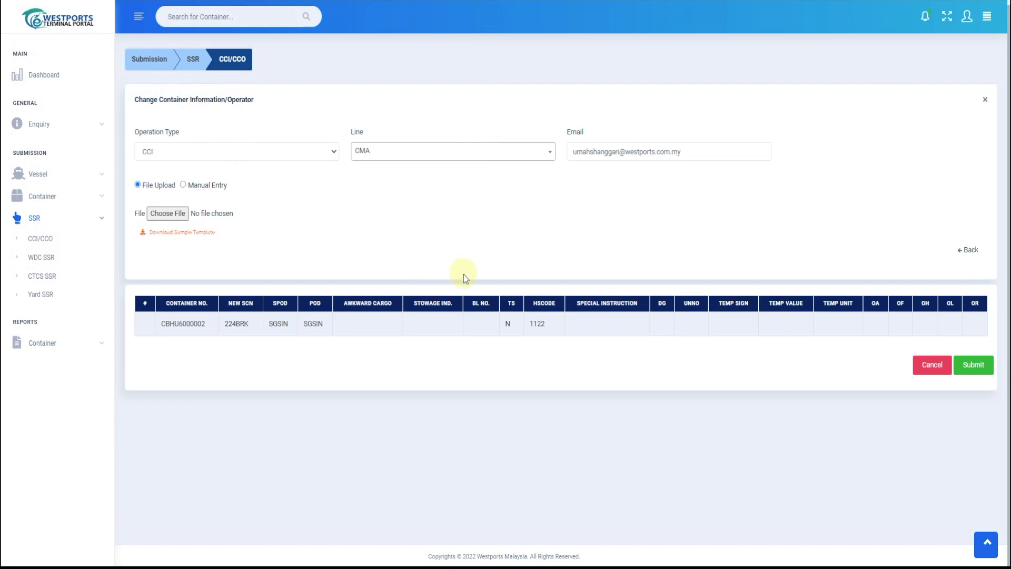
pyautogui.moveTo(227, 349)
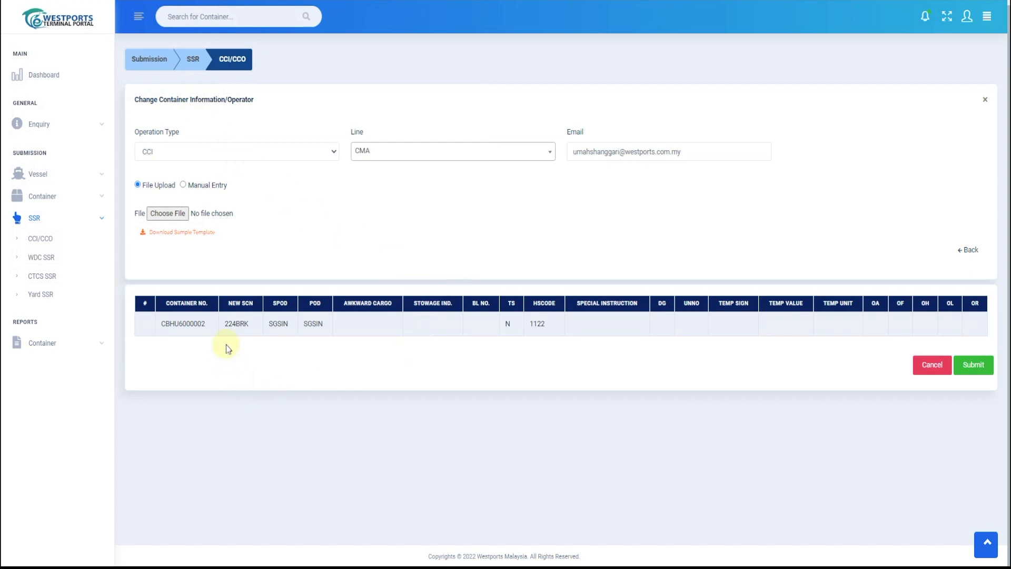
pyautogui.moveTo(727, 326)
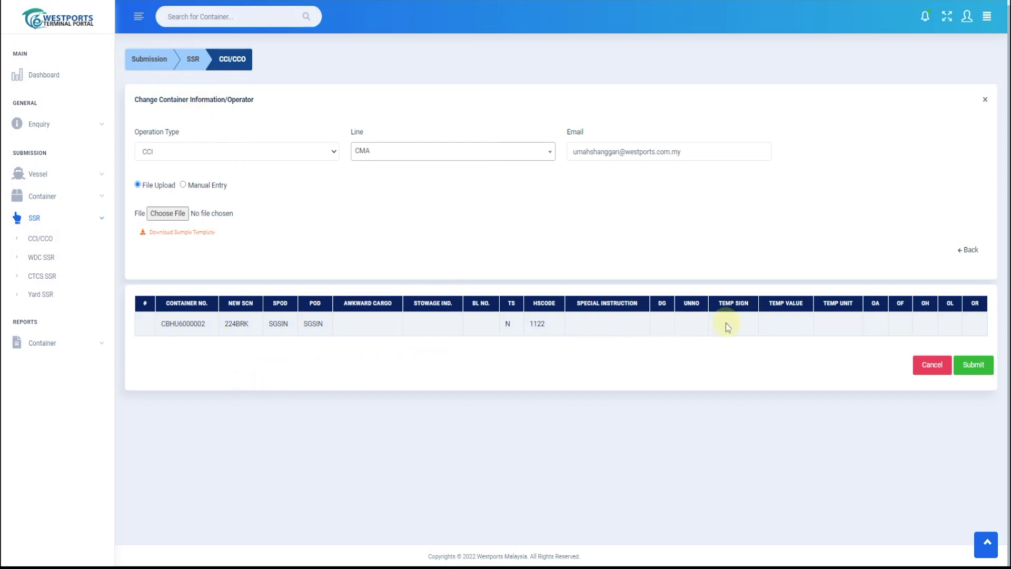
pyautogui.moveTo(828, 342)
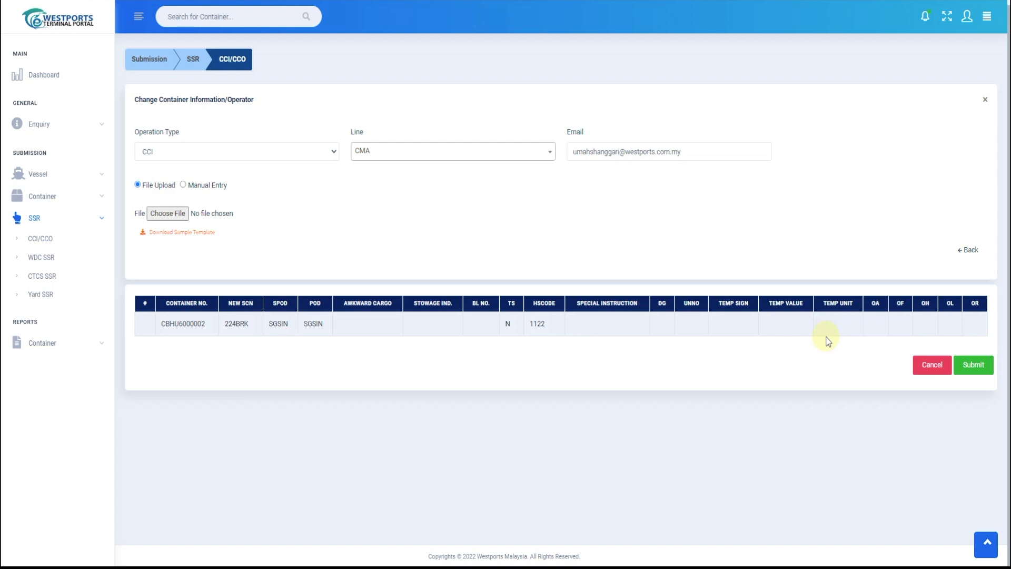
# Step: Submit and confirm the container change, processed as 1 failed, 0 successful
pyautogui.click(973, 365)
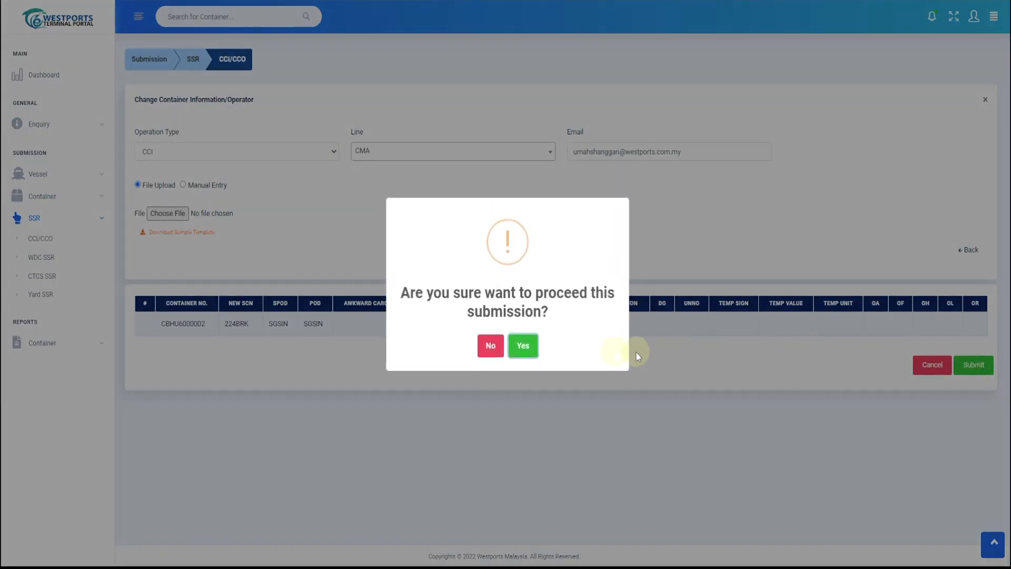
pyautogui.click(523, 345)
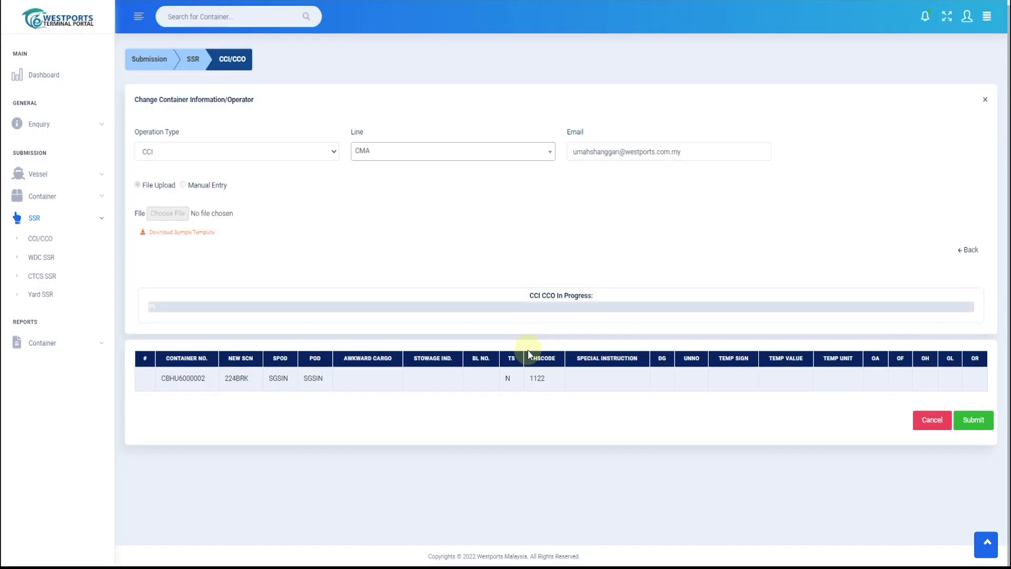
pyautogui.click(972, 421)
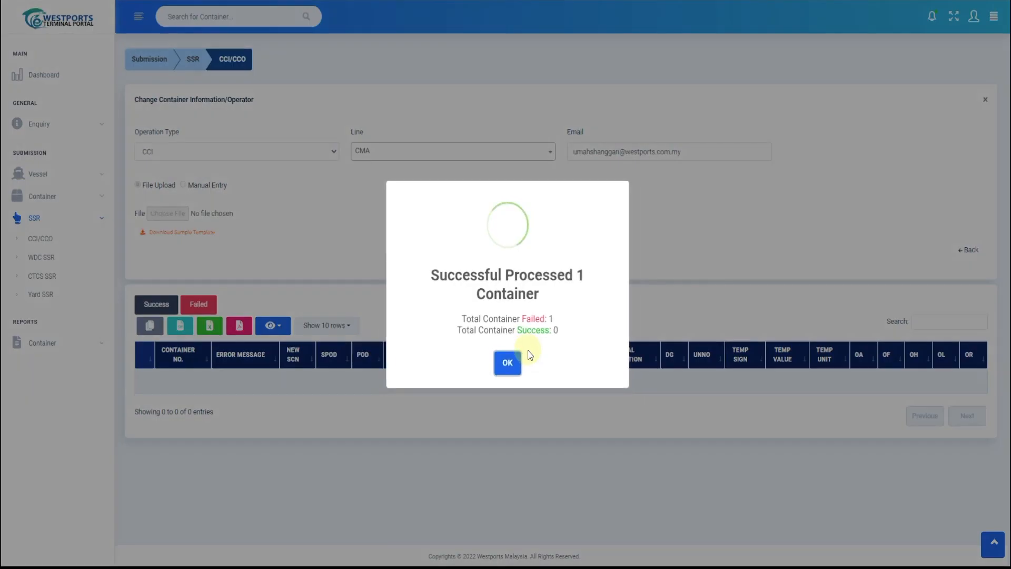
# Step: Dismiss the result summary to reveal the Success and Failed result tables
pyautogui.click(507, 363)
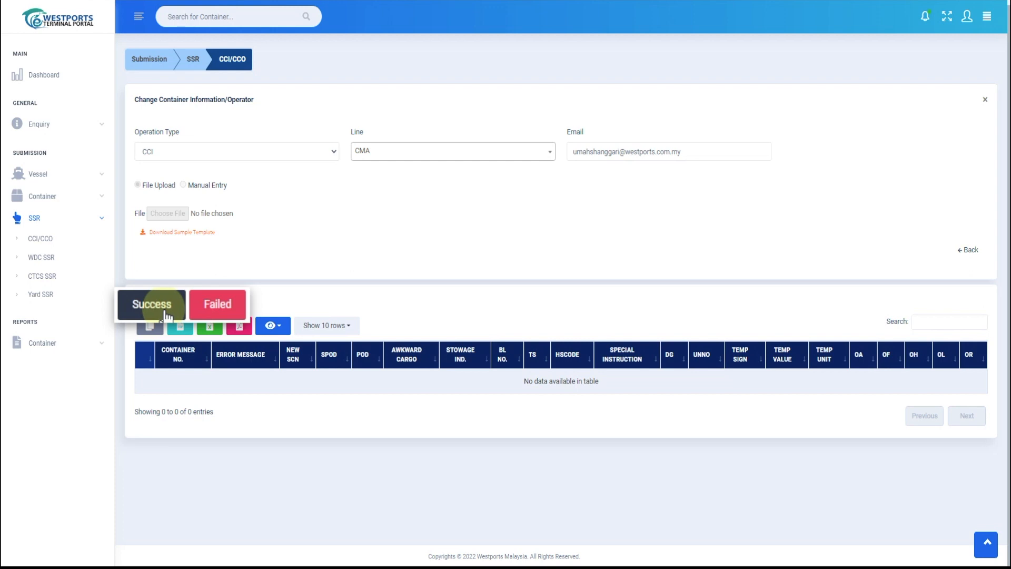
pyautogui.moveTo(217, 303)
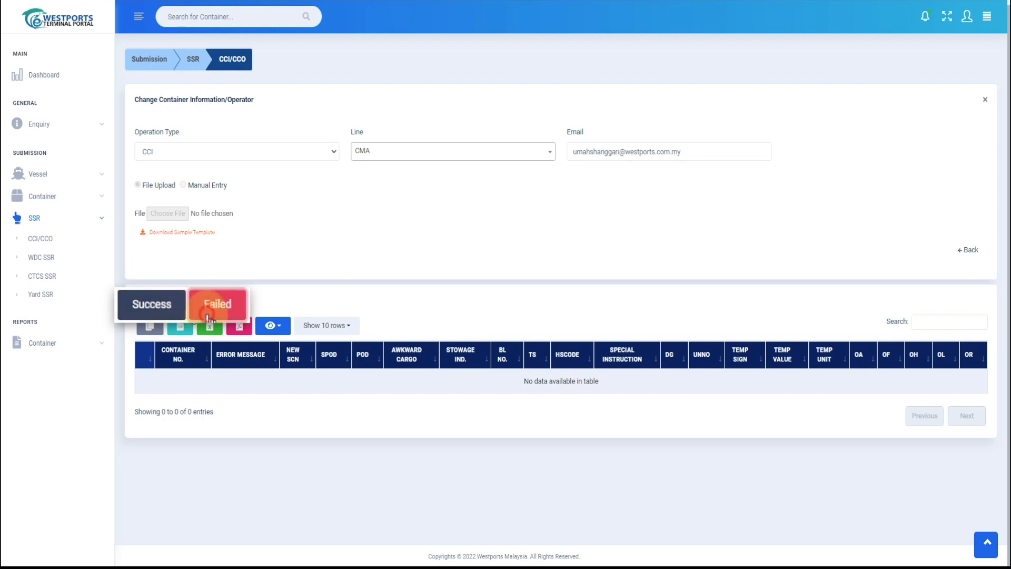